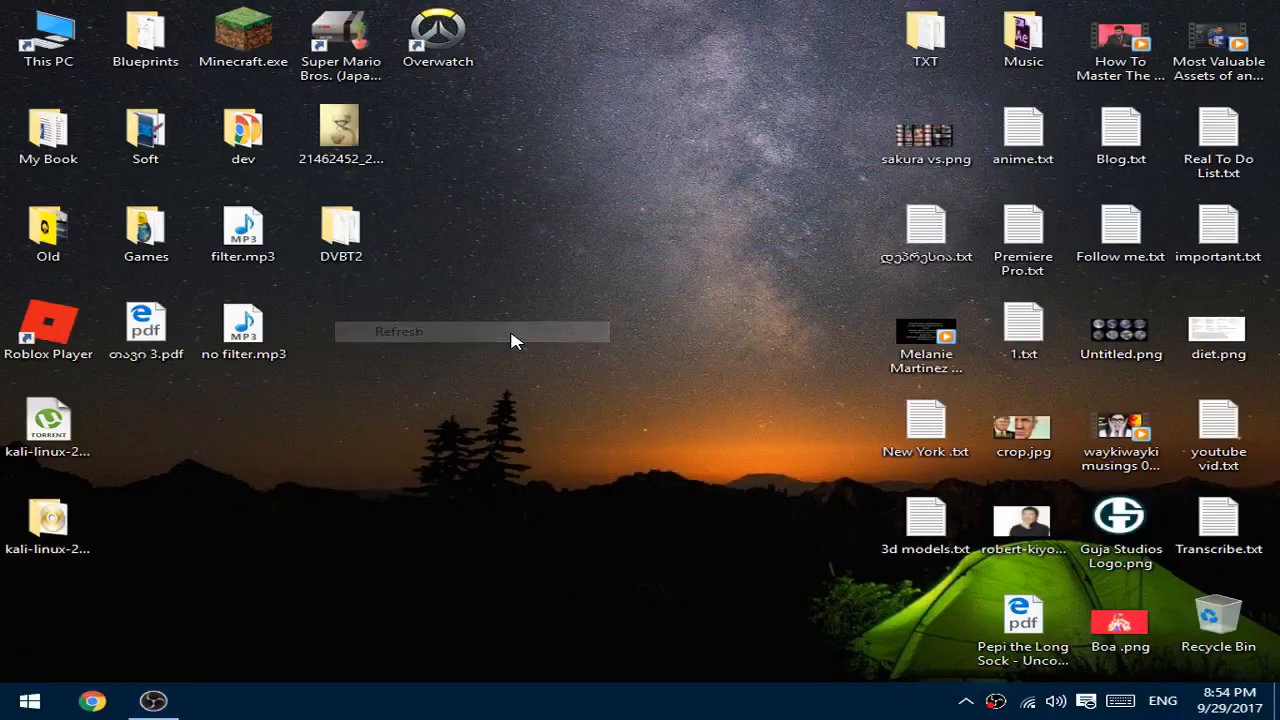
Step: Launch 3ds Max 2018 from Soft > 3D Modeling; the splash shows then closes
click(398, 332)
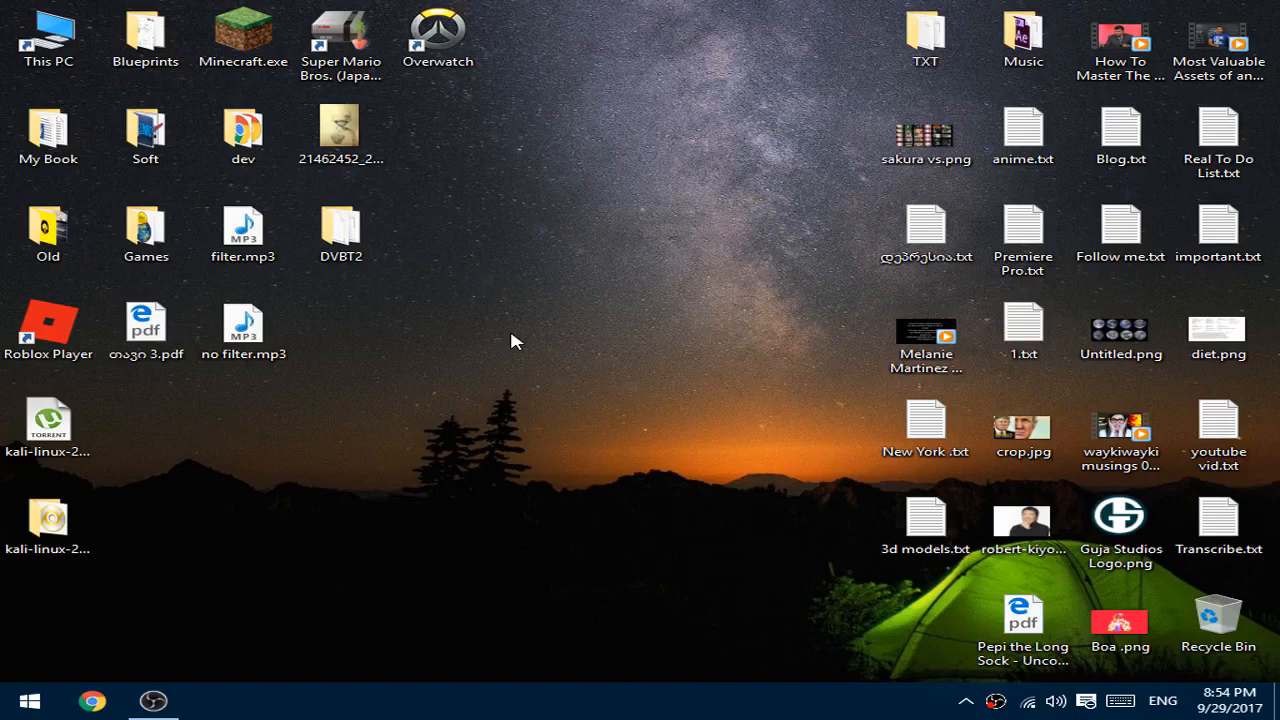
mouse_move(144, 136)
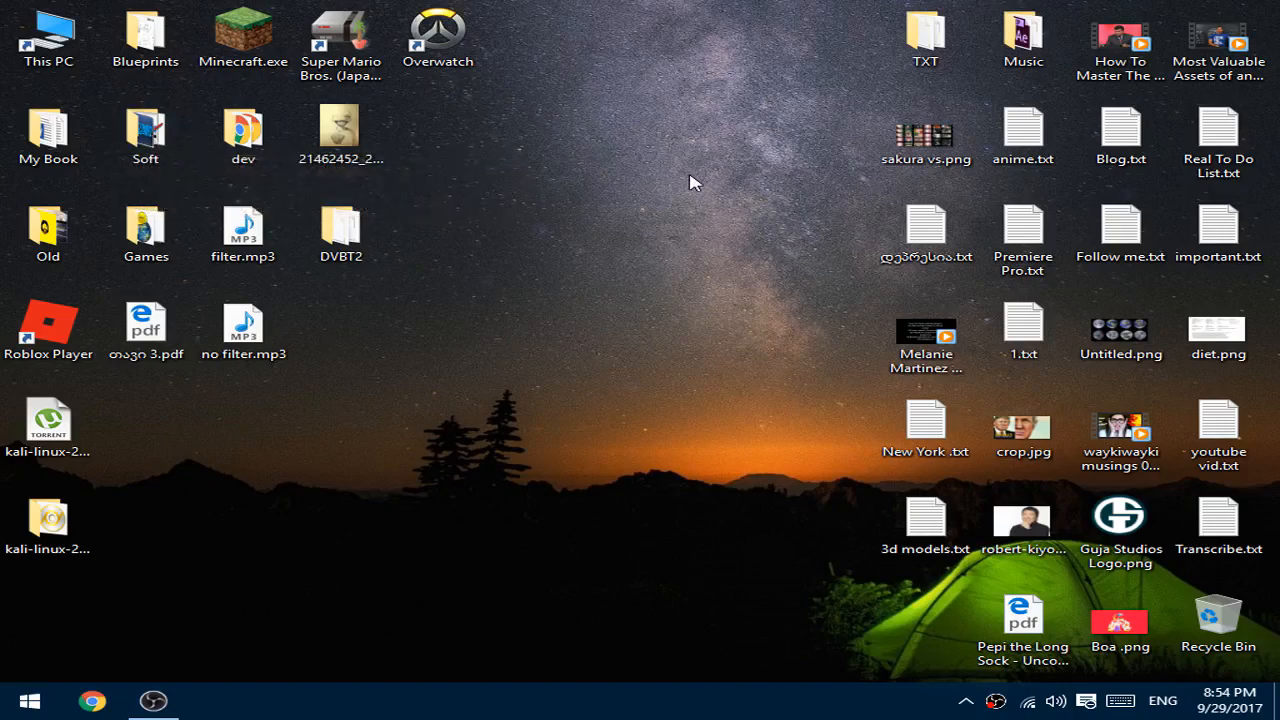
mouse_move(146, 136)
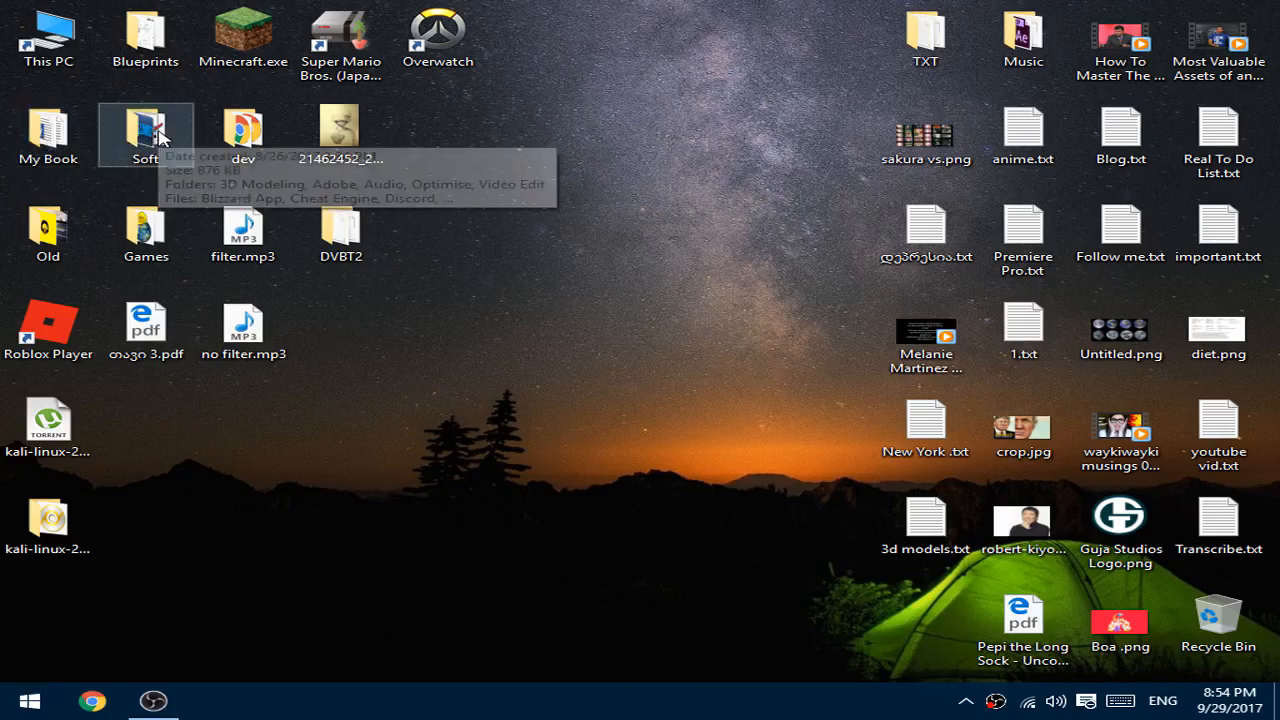
double_click(144, 136)
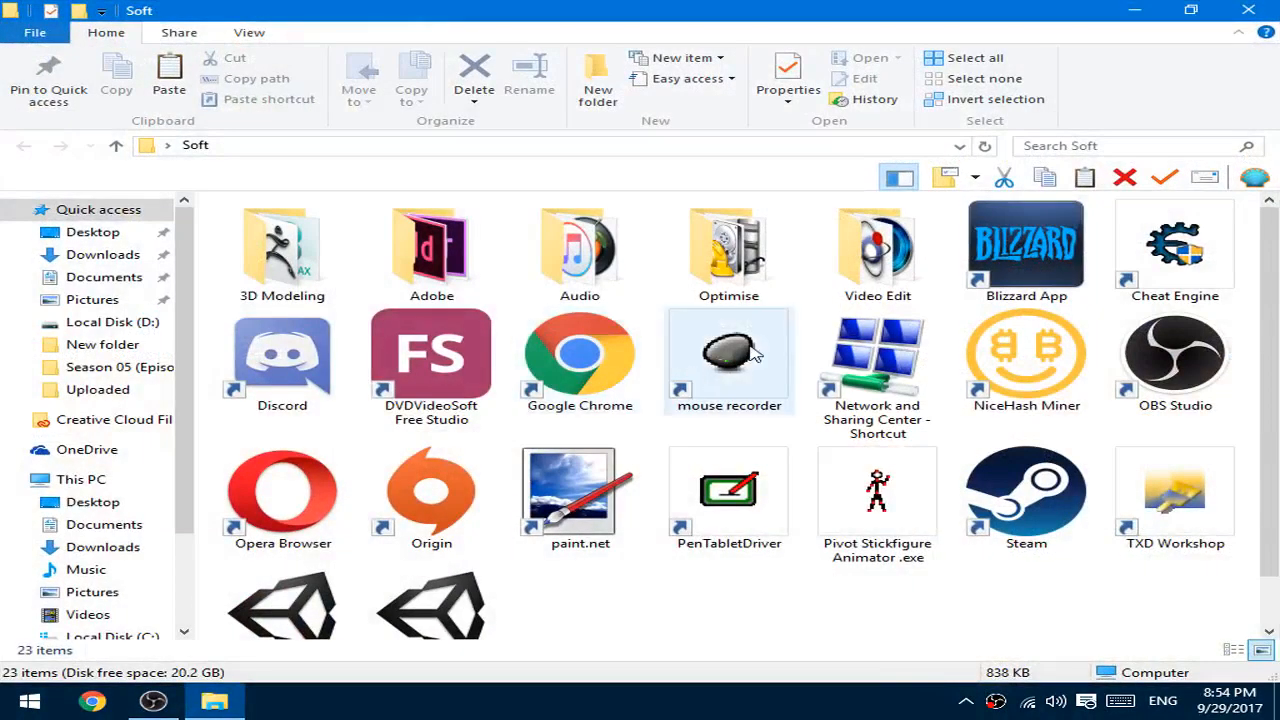
click(282, 250)
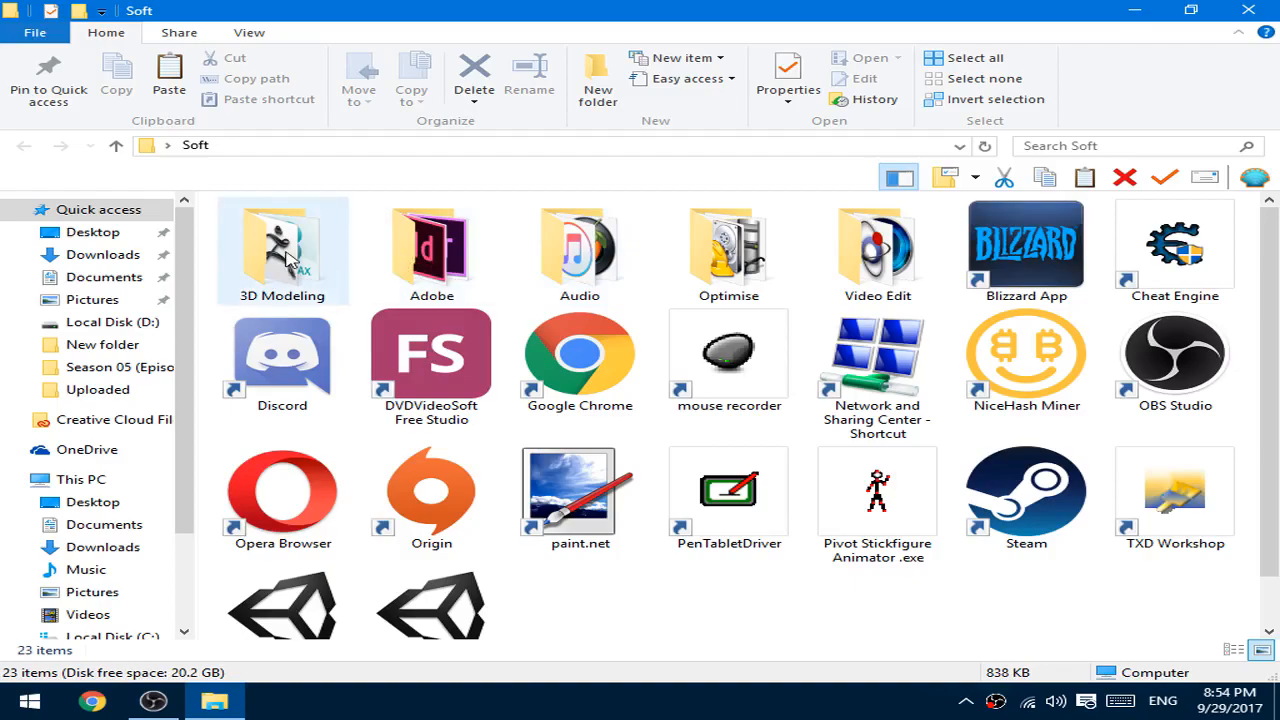
double_click(282, 250)
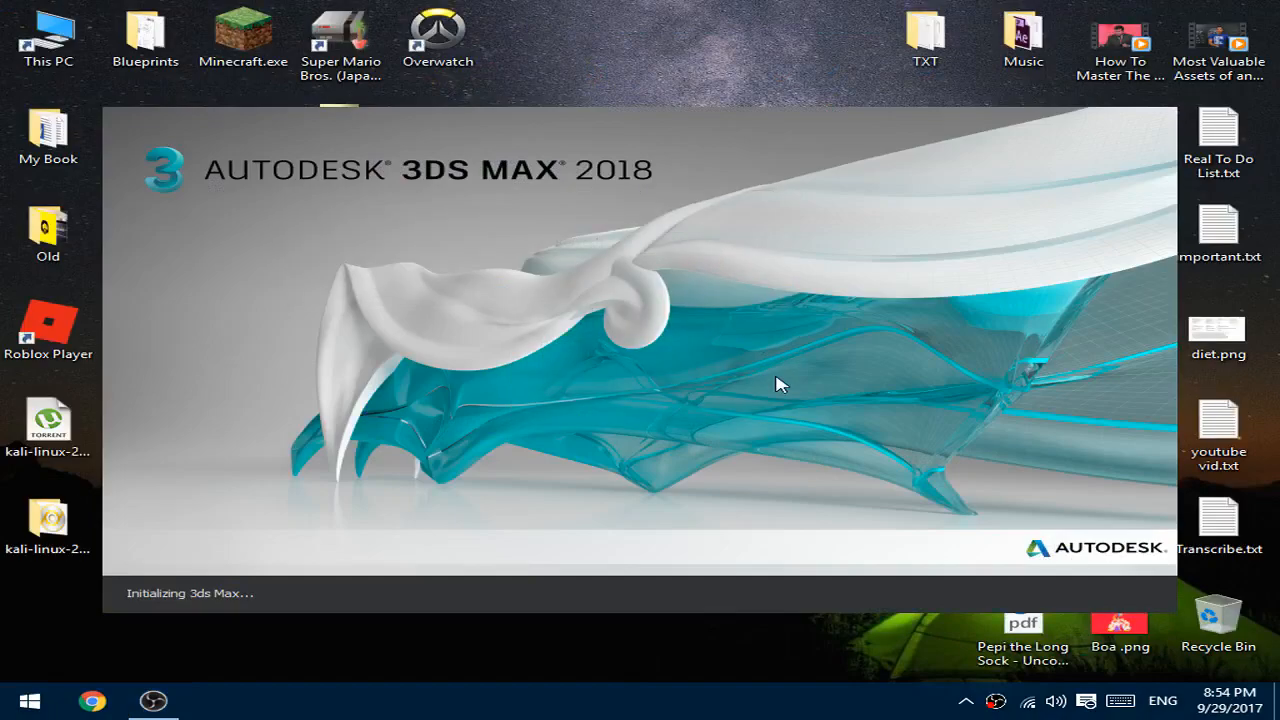
mouse_move(668, 72)
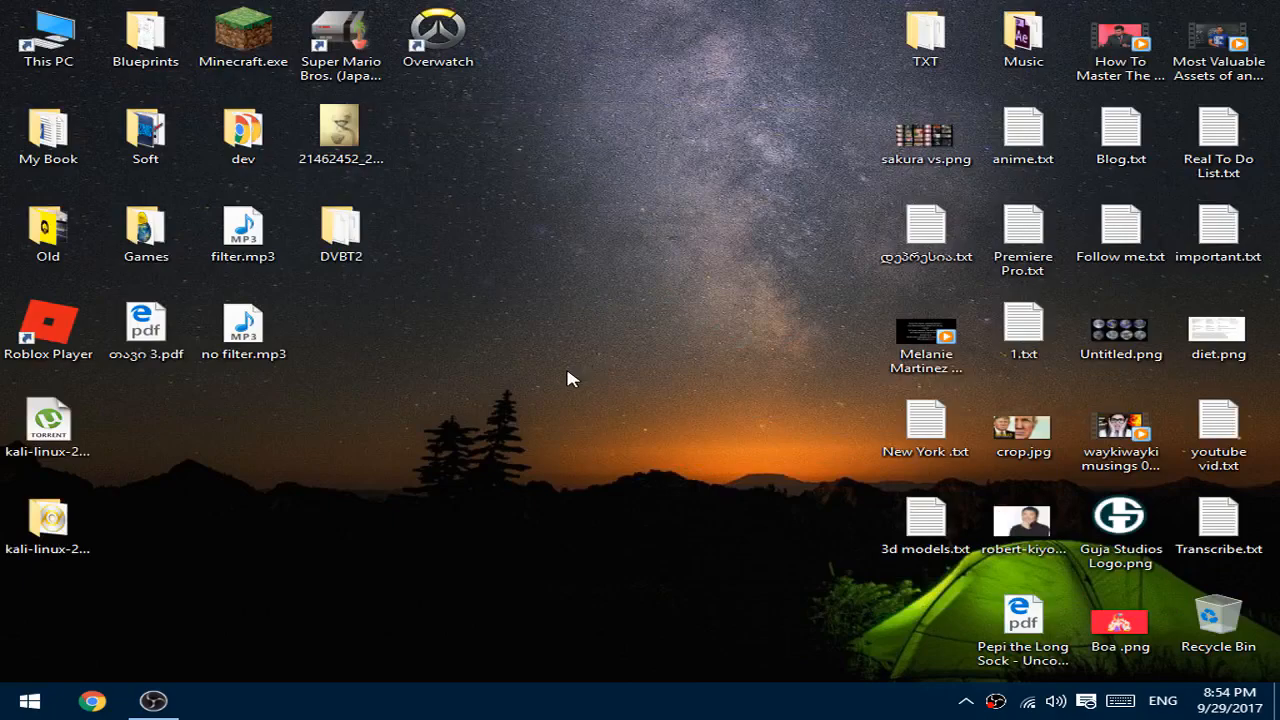
Step: Bring up the context menu for the disabled FlexNet Licensing Service 64
click(28, 700)
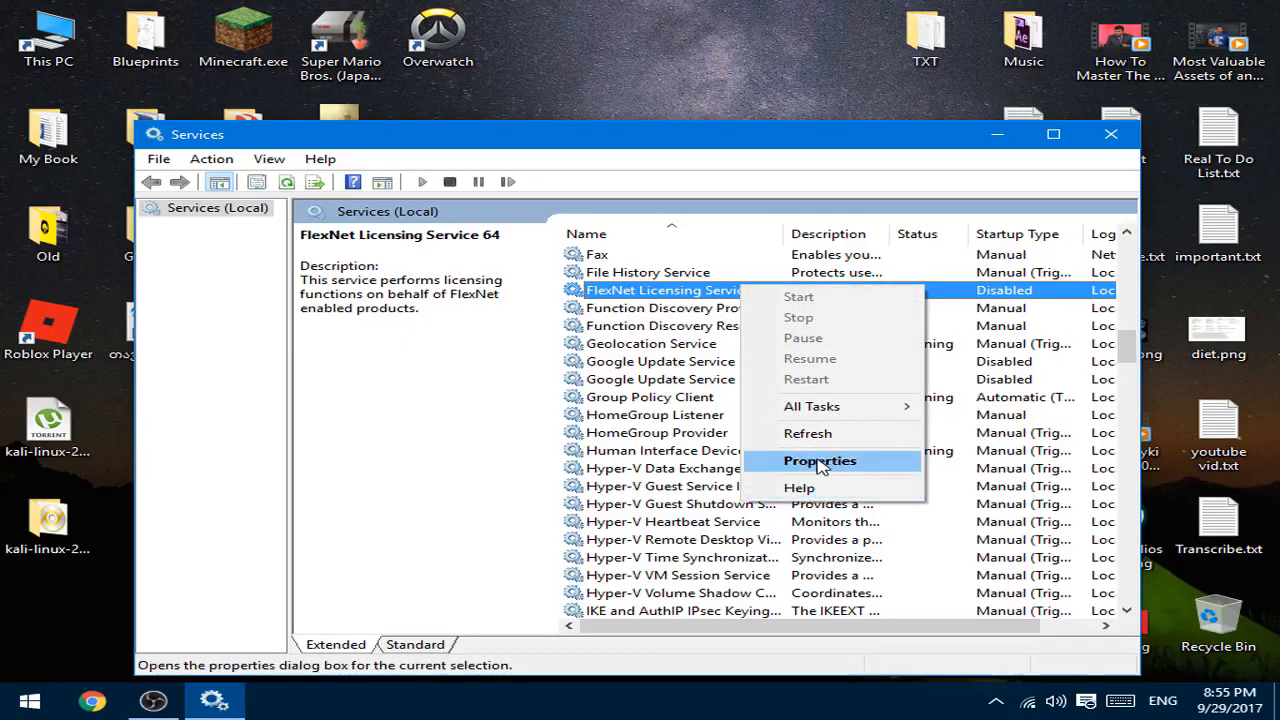
Step: Set FlexNet Licensing Service 64 to Automatic (Delayed Start), apply it and start the service
click(820, 460)
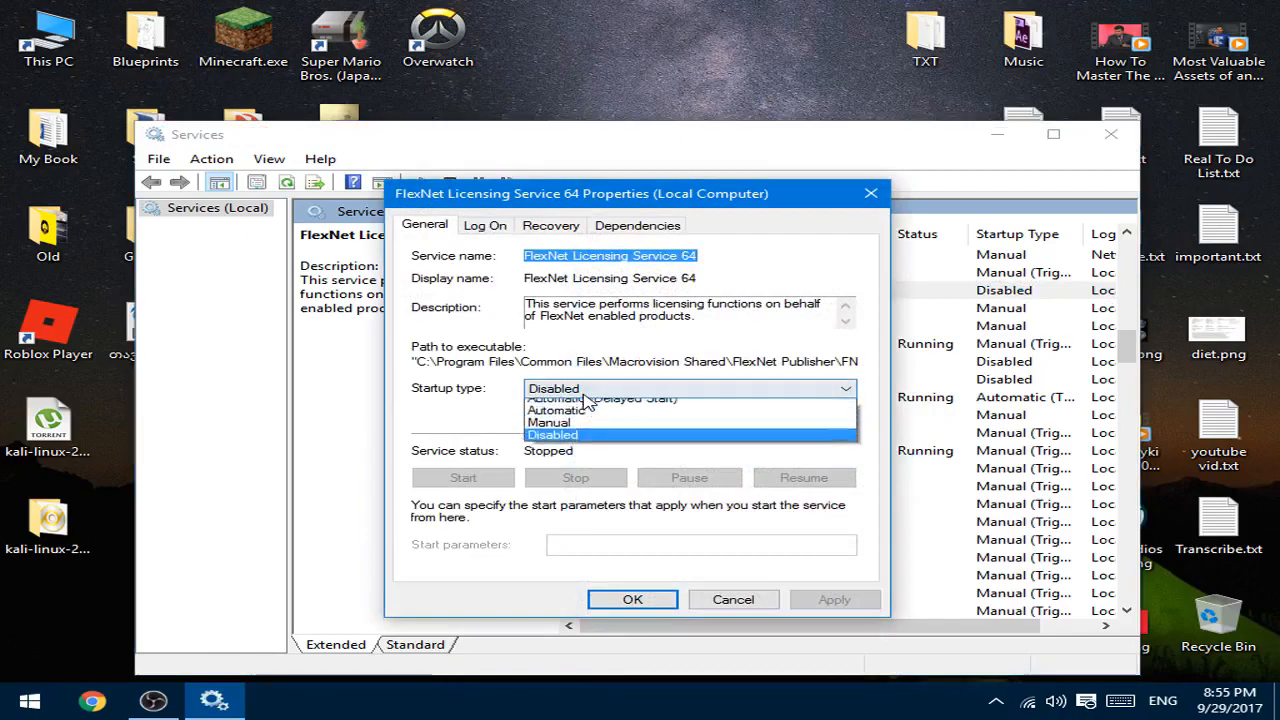
mouse_move(602, 404)
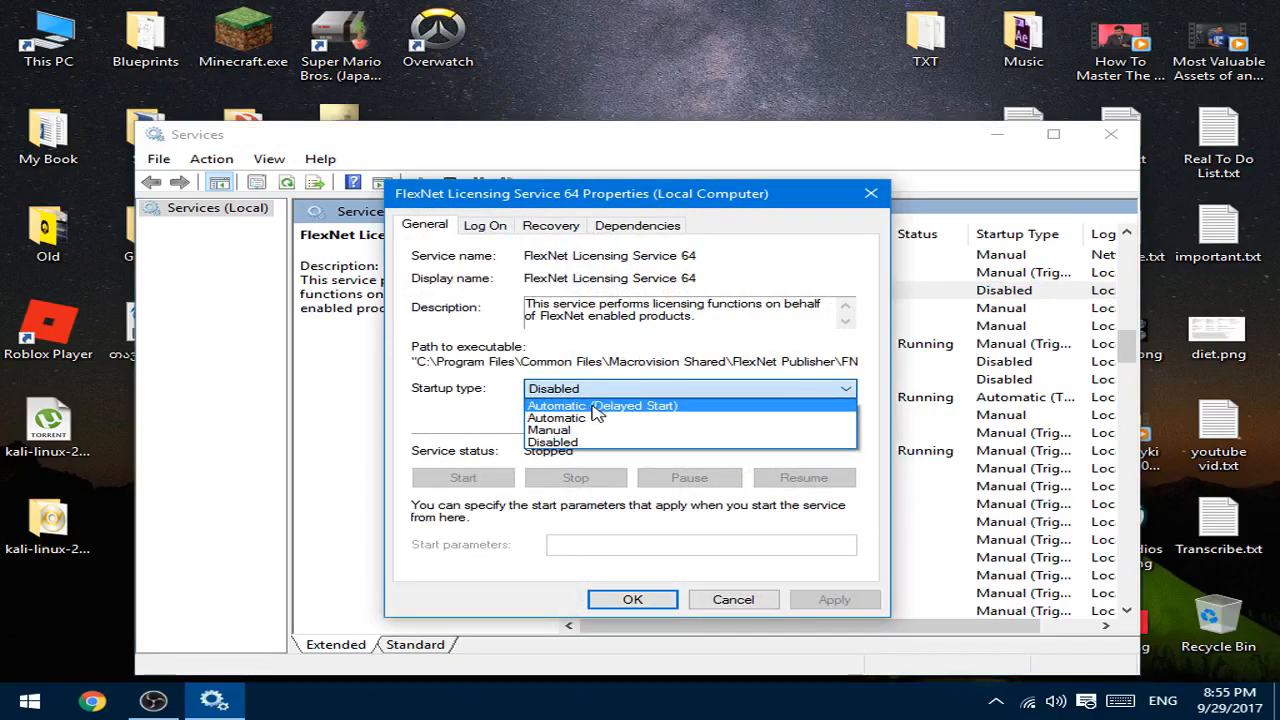
click(602, 404)
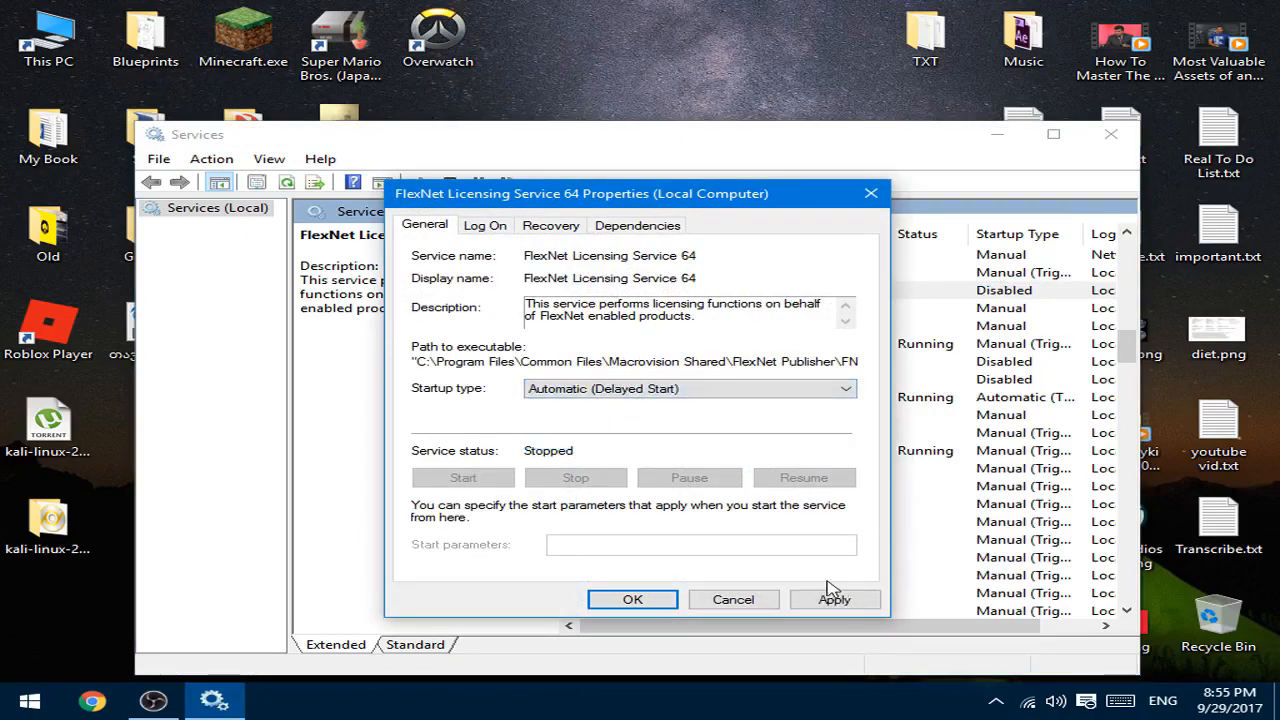
click(834, 600)
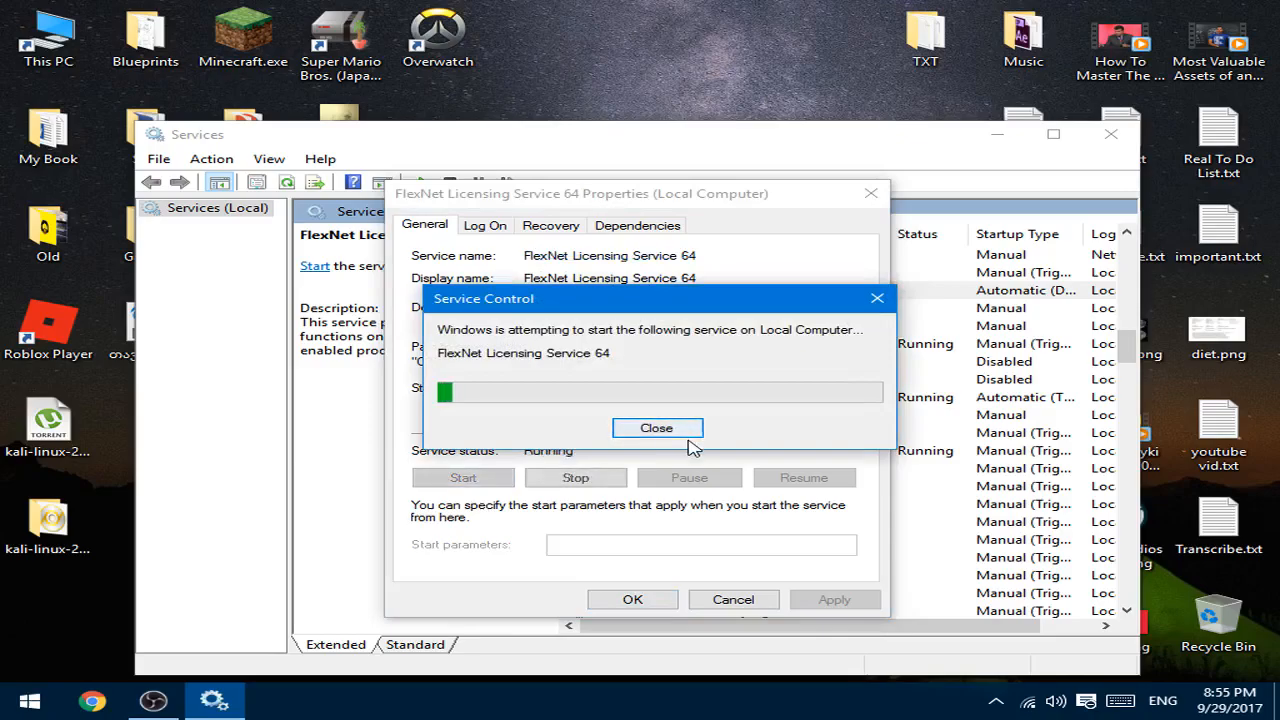
click(656, 428)
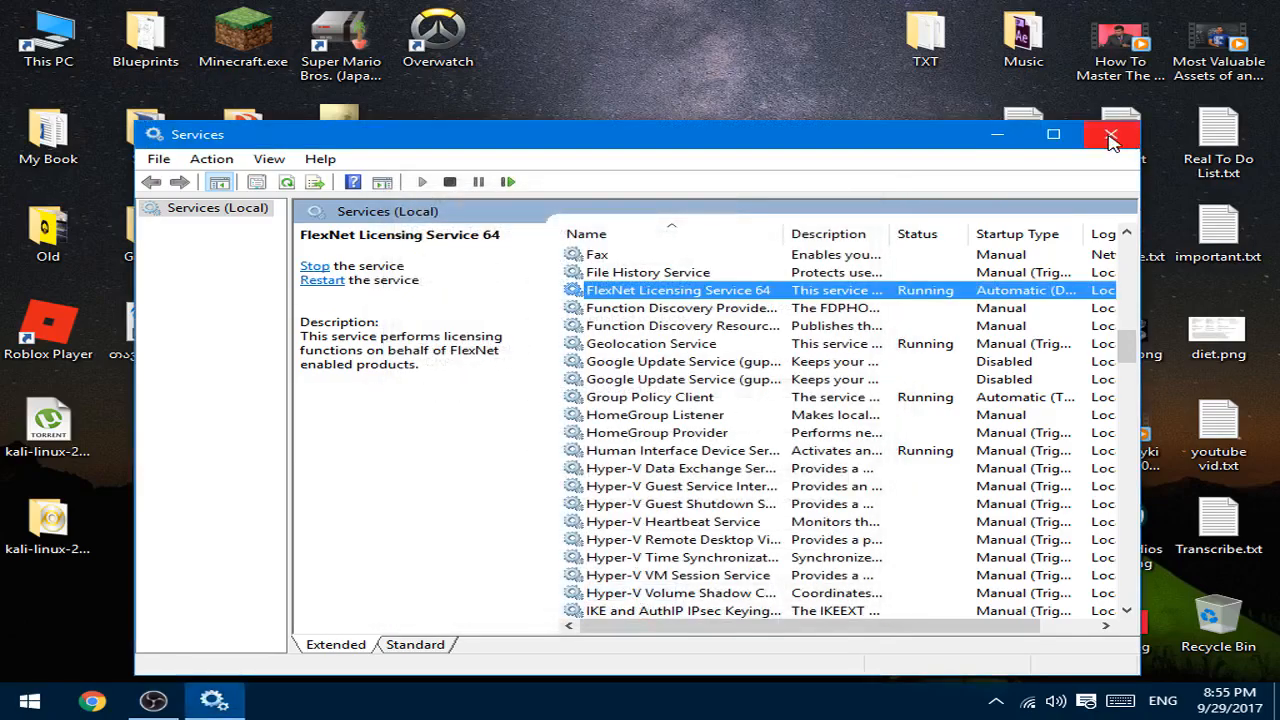
Step: Close Services and launch 3ds Max 2018 again from Soft > 3D Modeling
click(1112, 134)
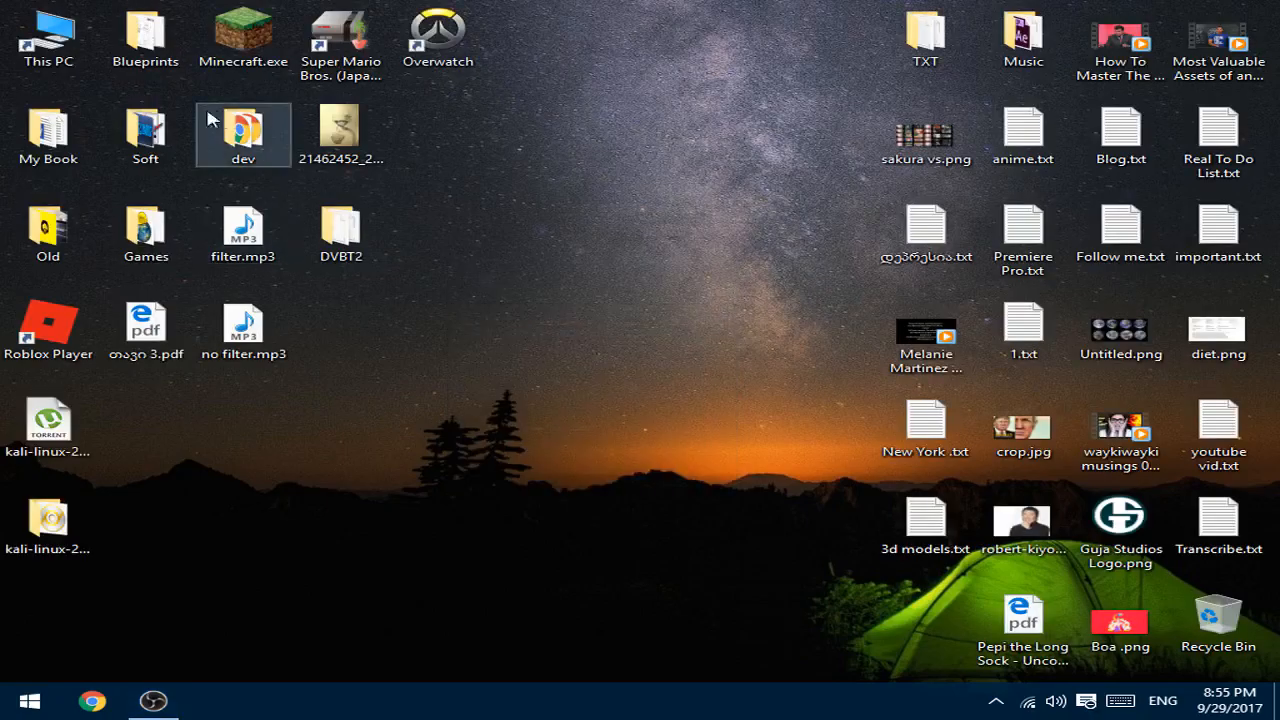
double_click(144, 136)
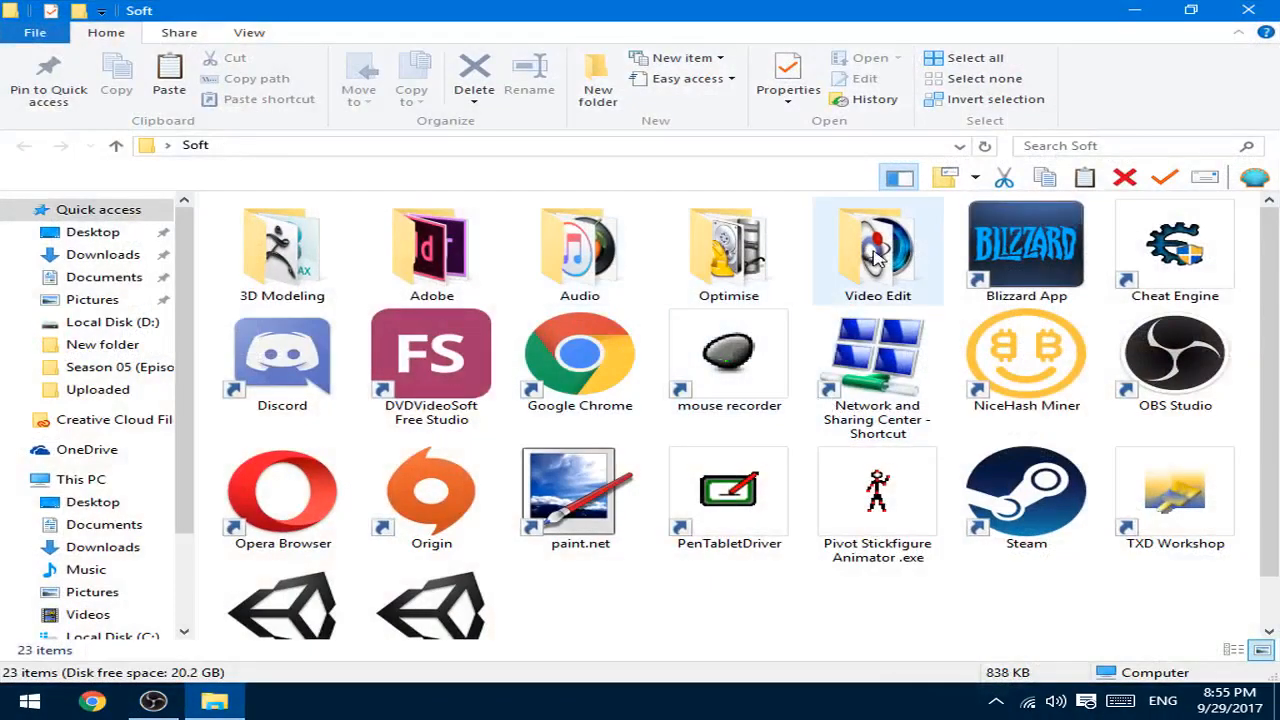
mouse_move(876, 250)
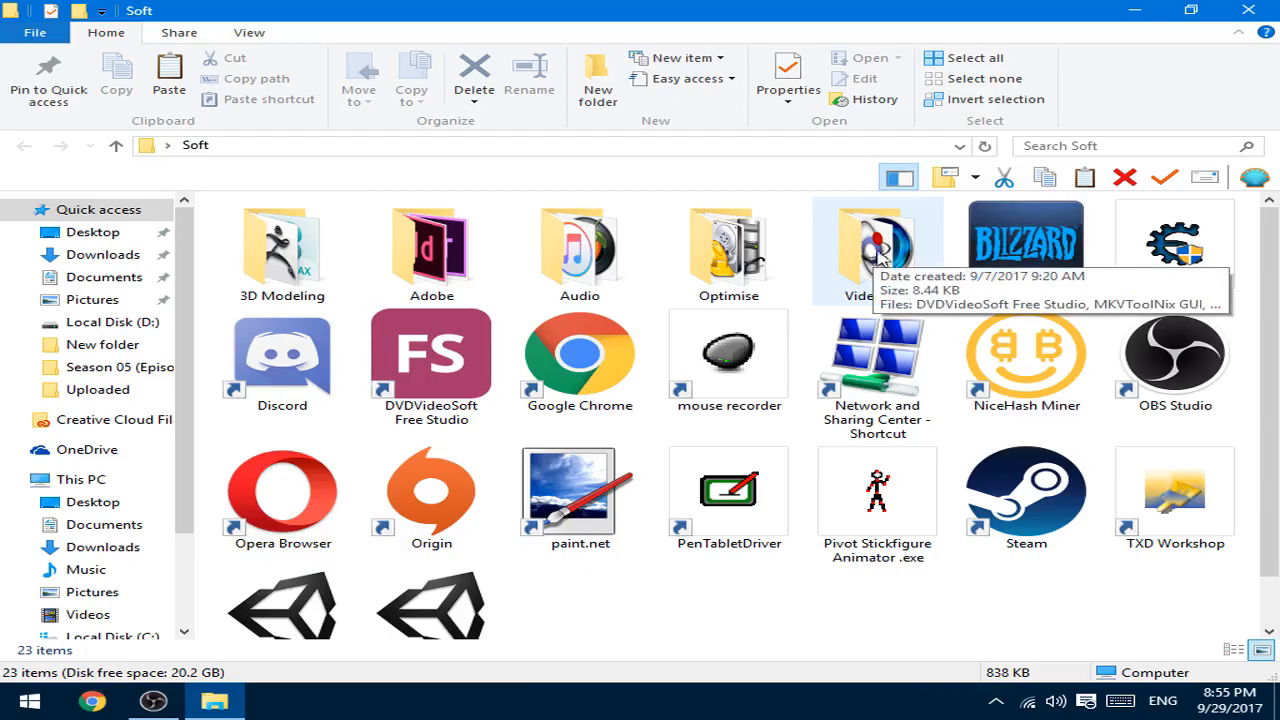
double_click(282, 244)
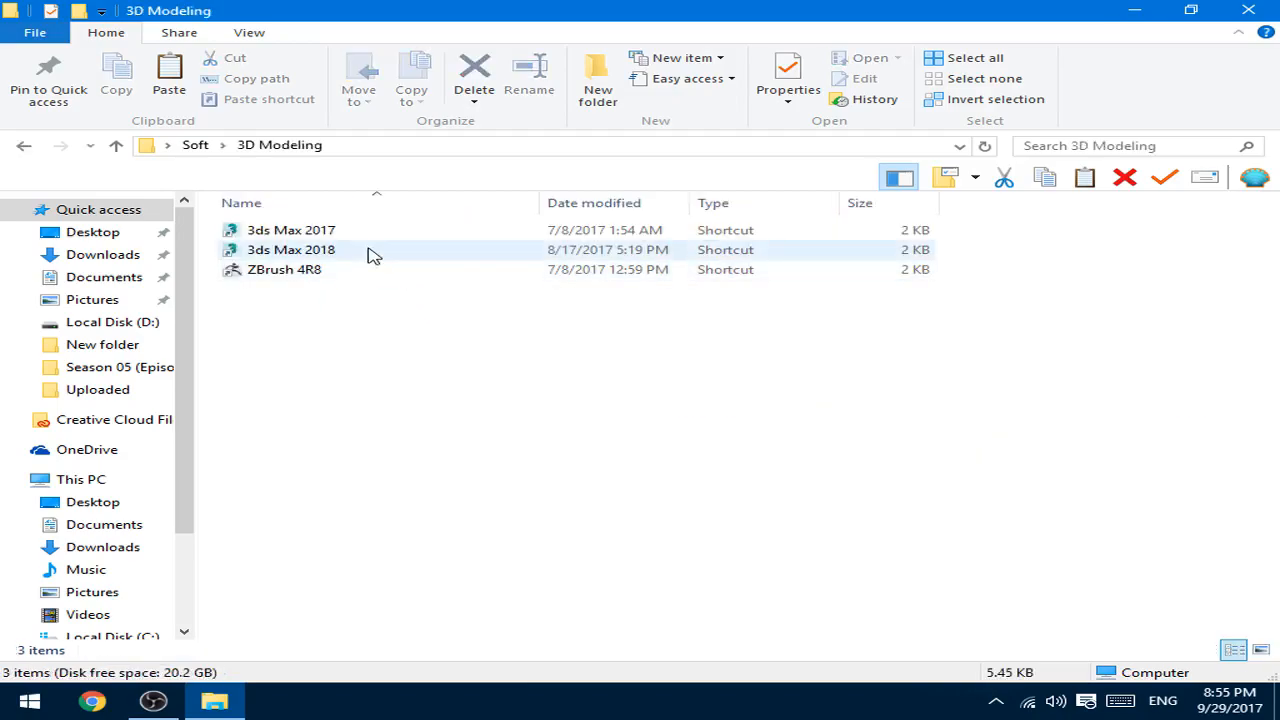
click(292, 248)
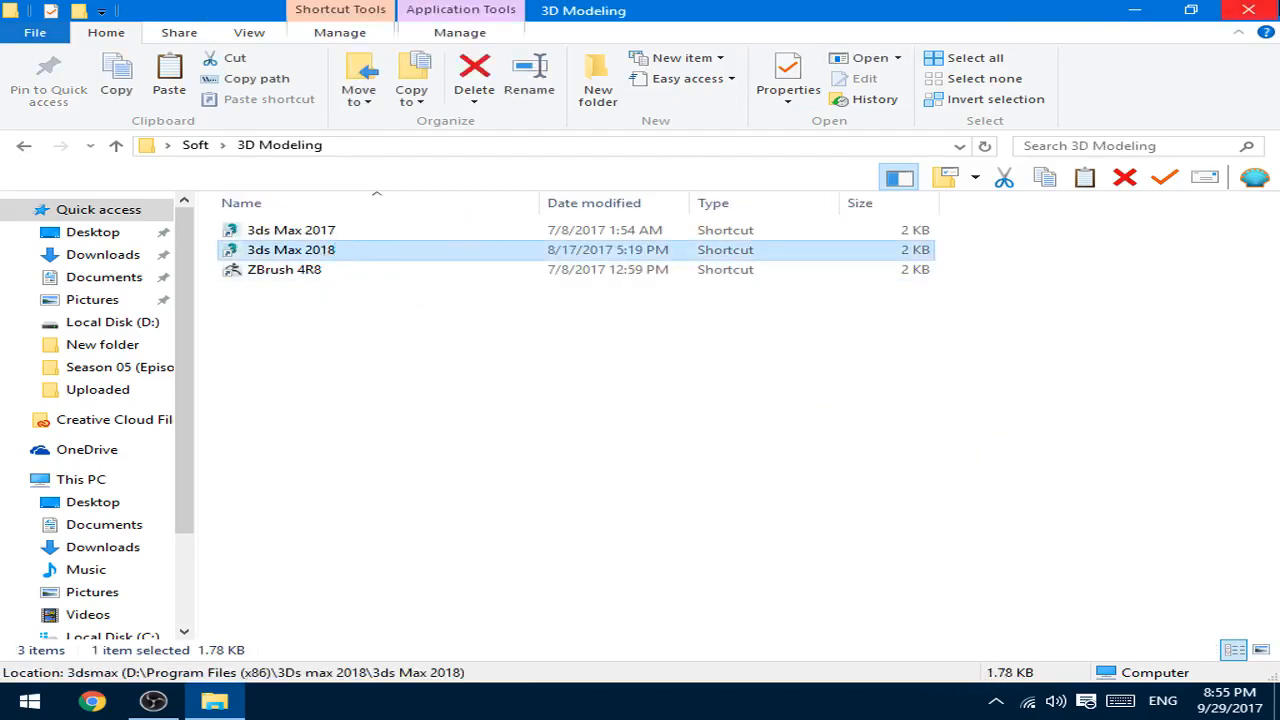
double_click(292, 248)
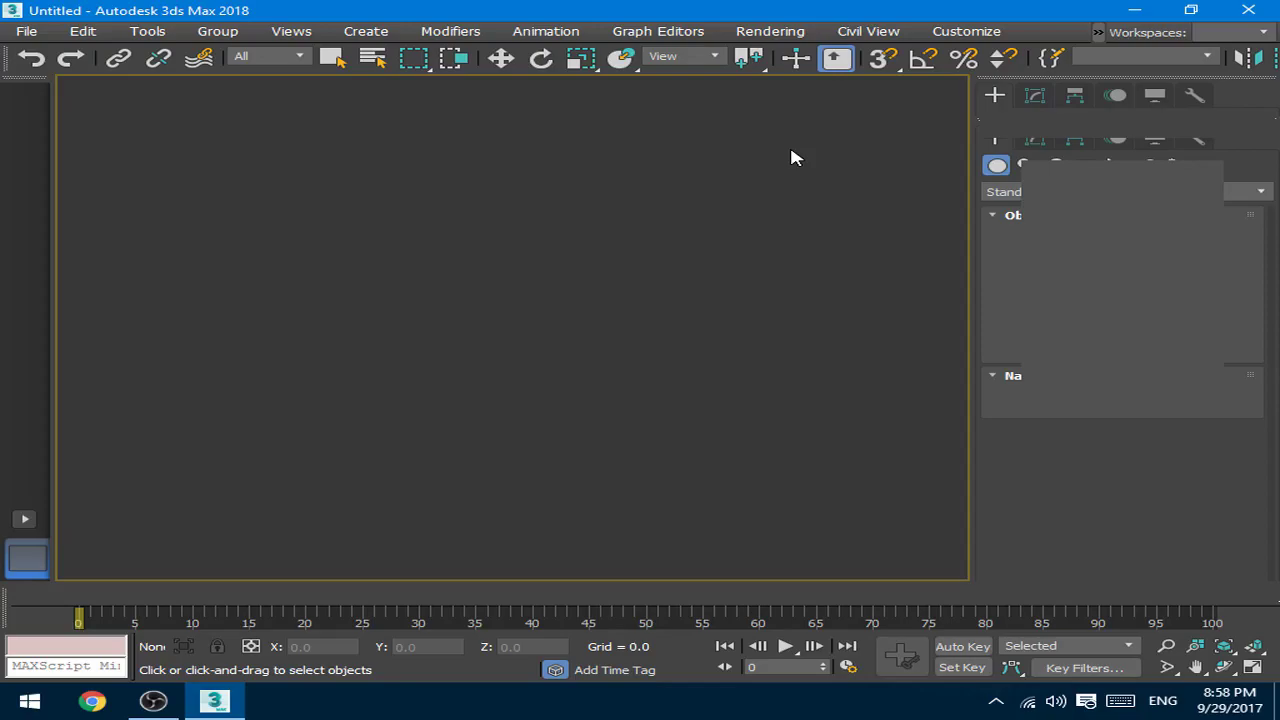
mouse_move(1184, 308)
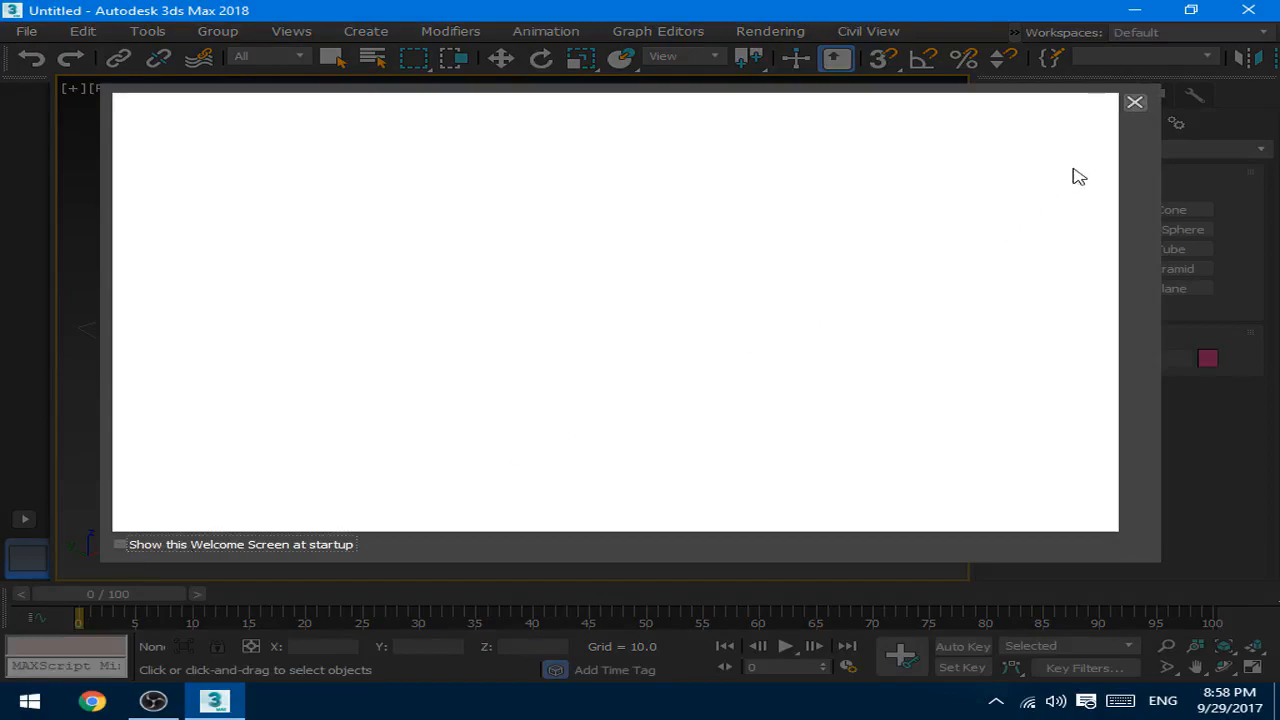
Step: Dismiss the 3ds Max welcome screen to reveal the empty perspective viewport
click(1134, 100)
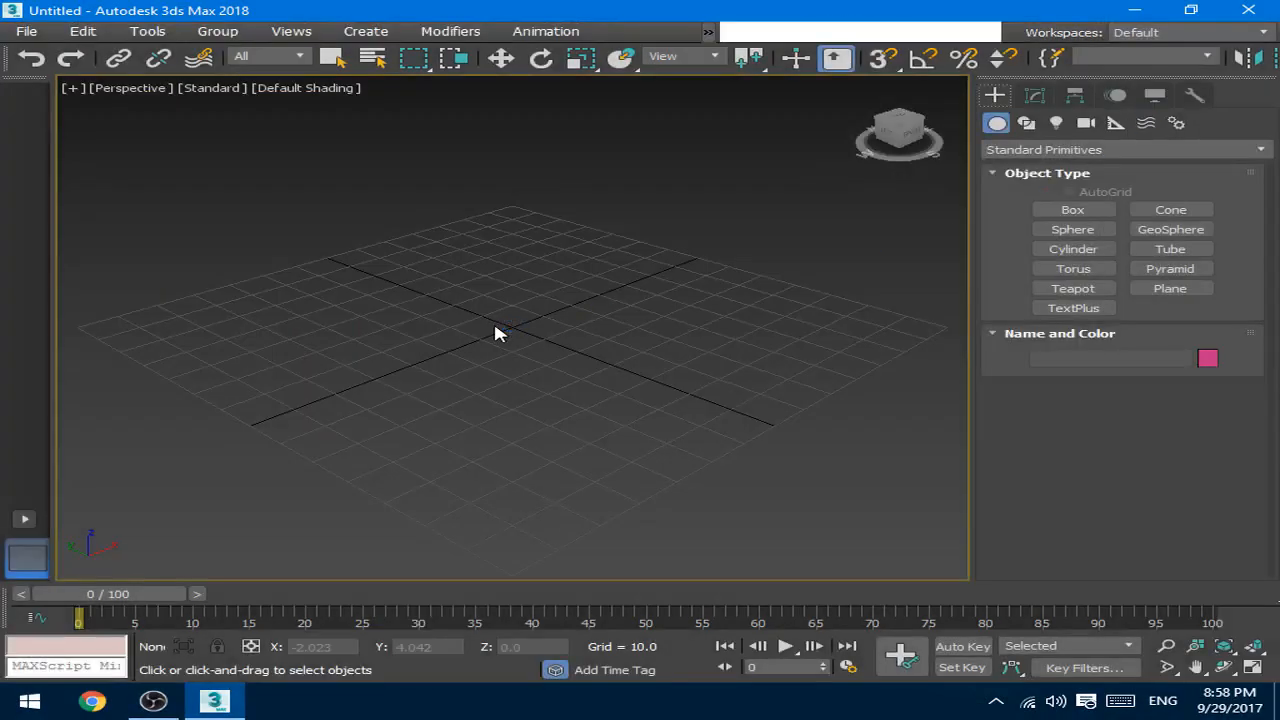